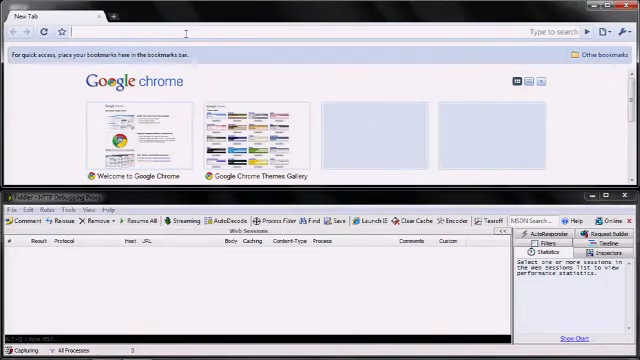
text(window)
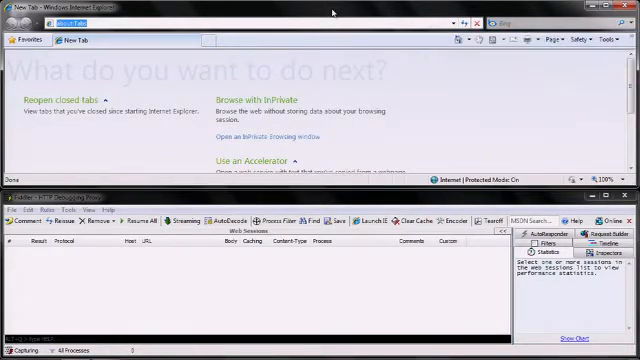
text(windows.)
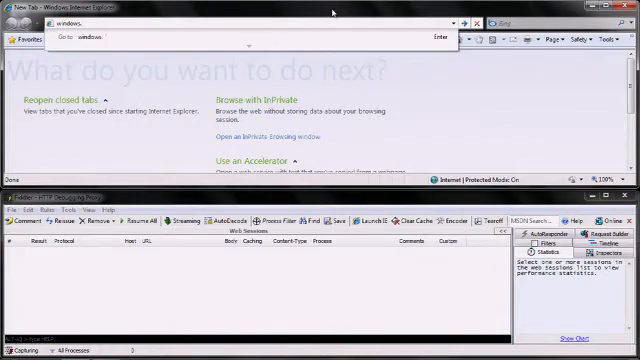